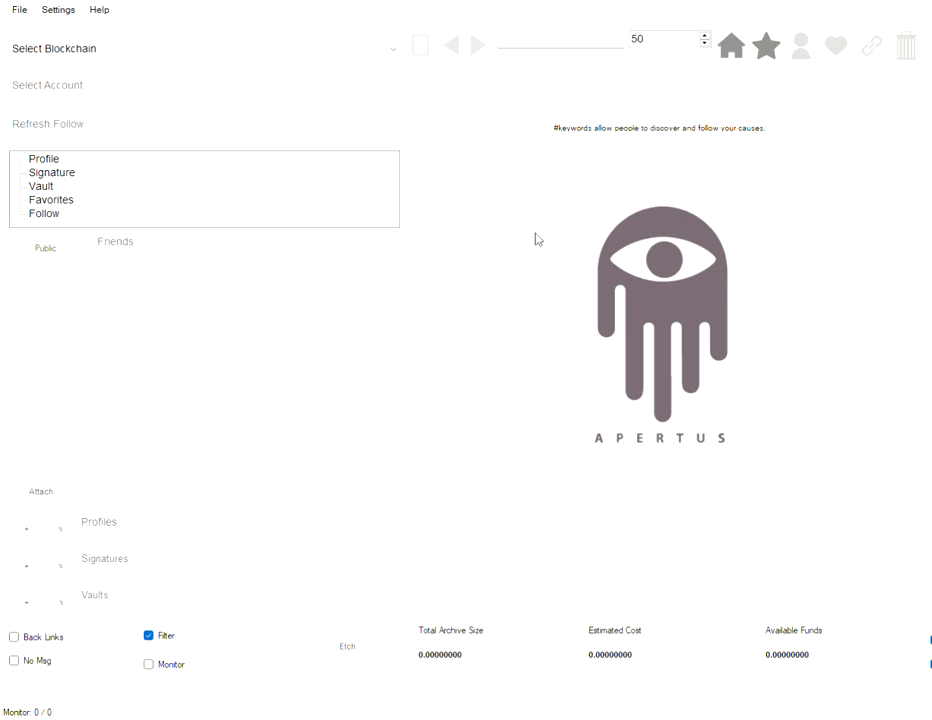
mouse_move(532, 242)
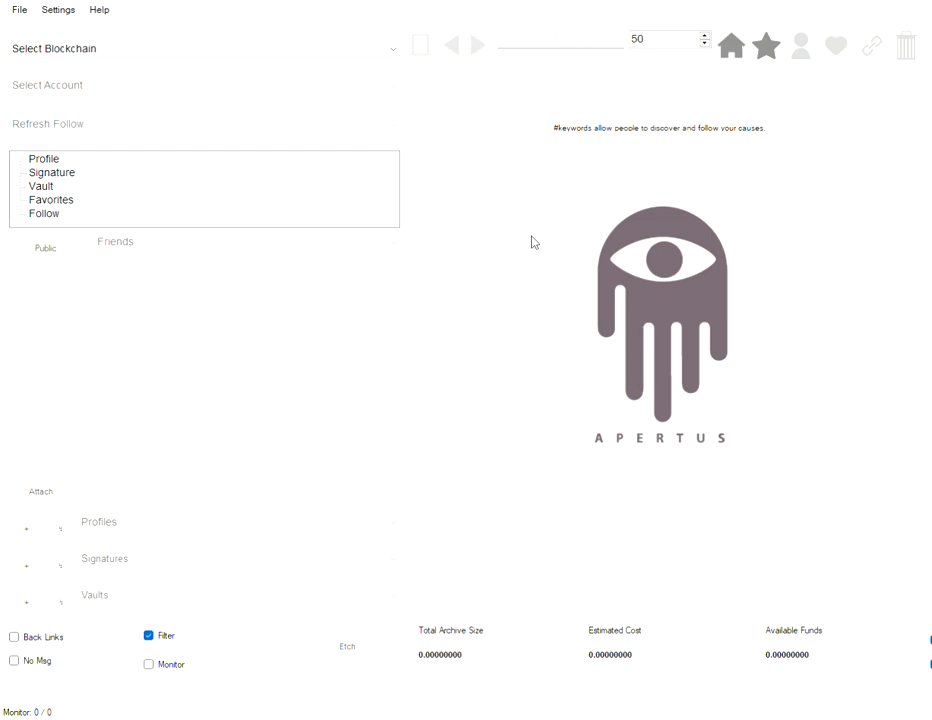
mouse_move(520, 246)
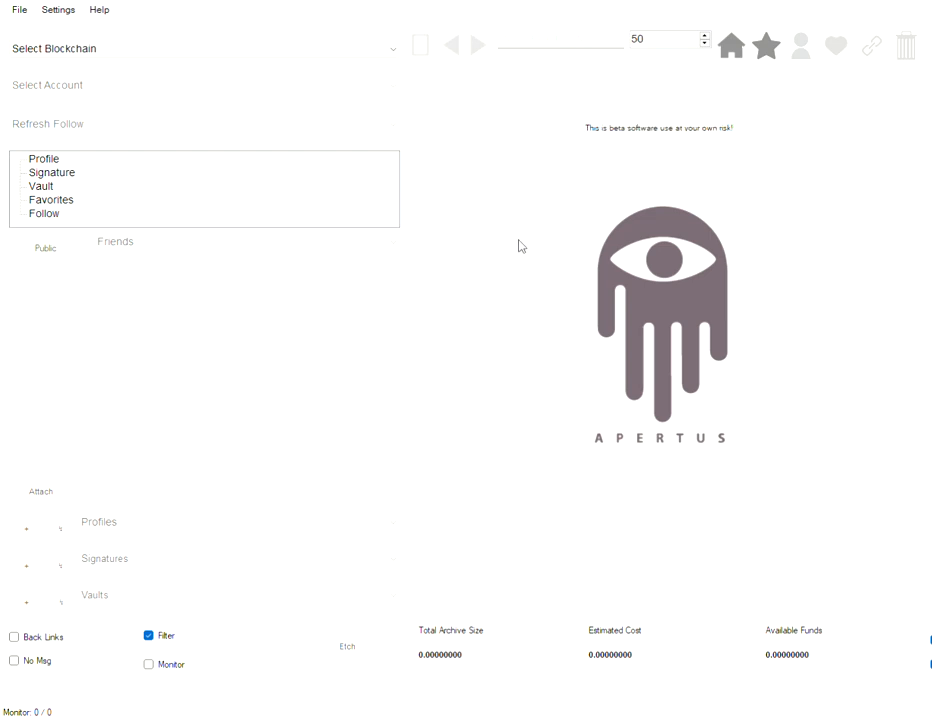
mouse_move(526, 256)
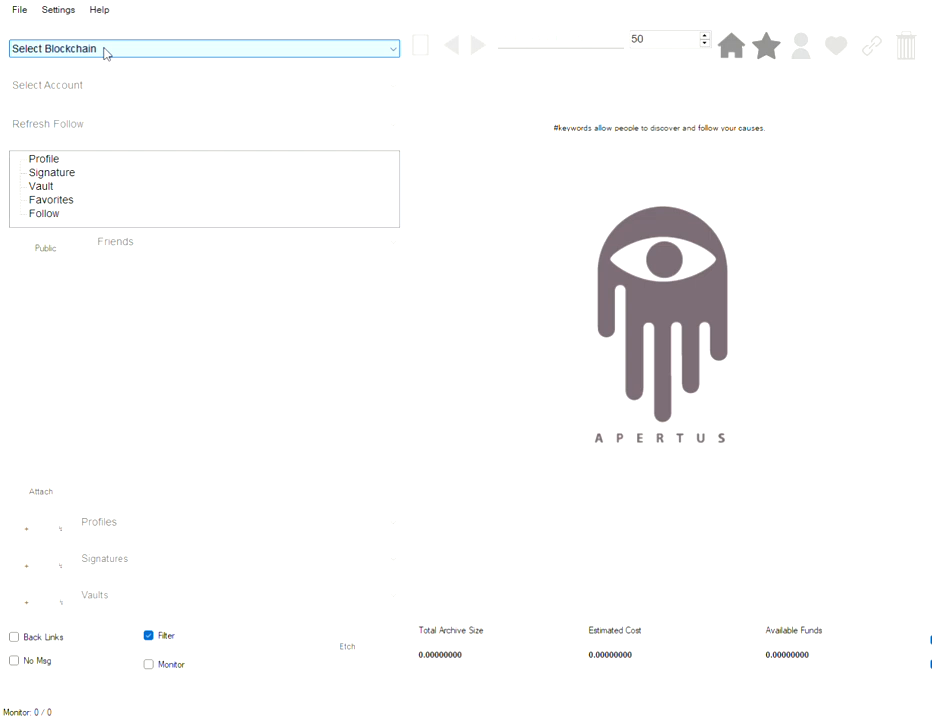
mouse_move(104, 84)
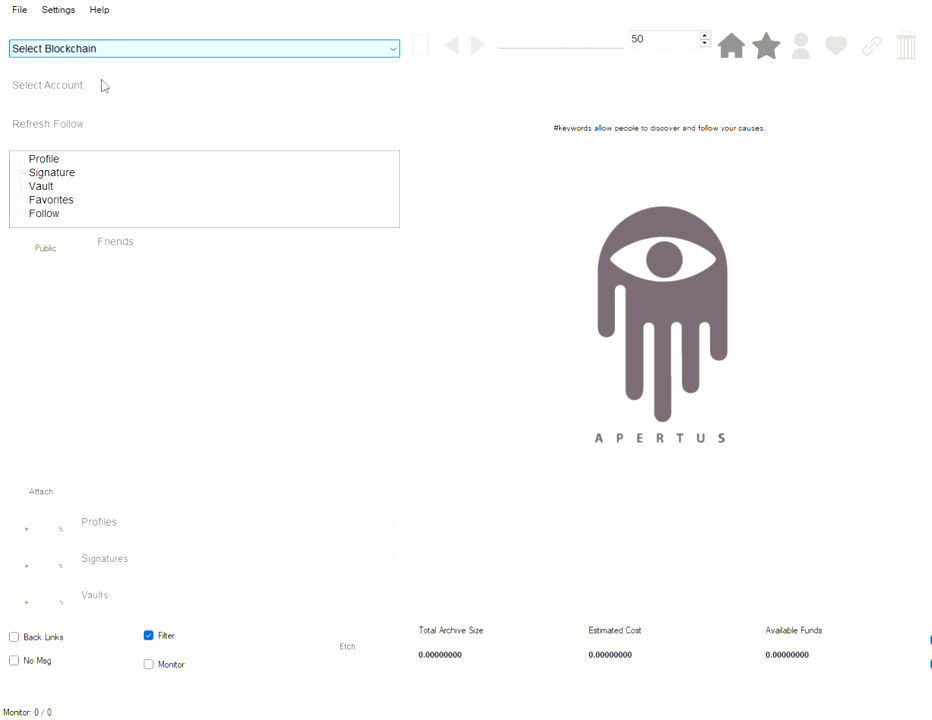
mouse_move(92, 96)
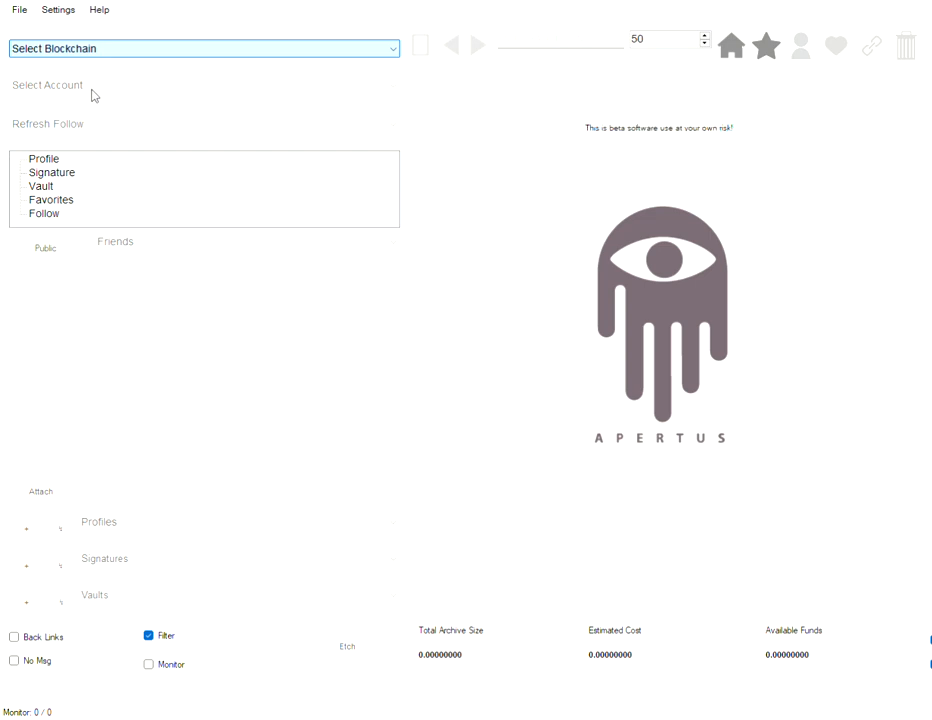
Step: Choose the Bitcoin-T testnet blockchain and list its available accounts
left_click(200, 48)
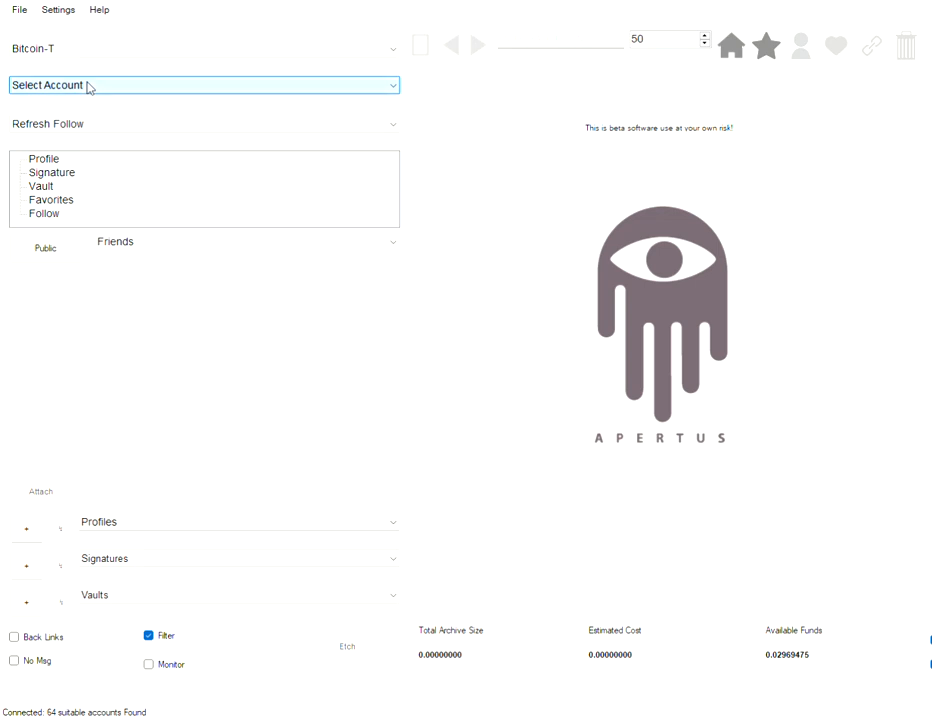
left_click(200, 84)
type("send me a bitcoin testnet address Leonidas!!!")
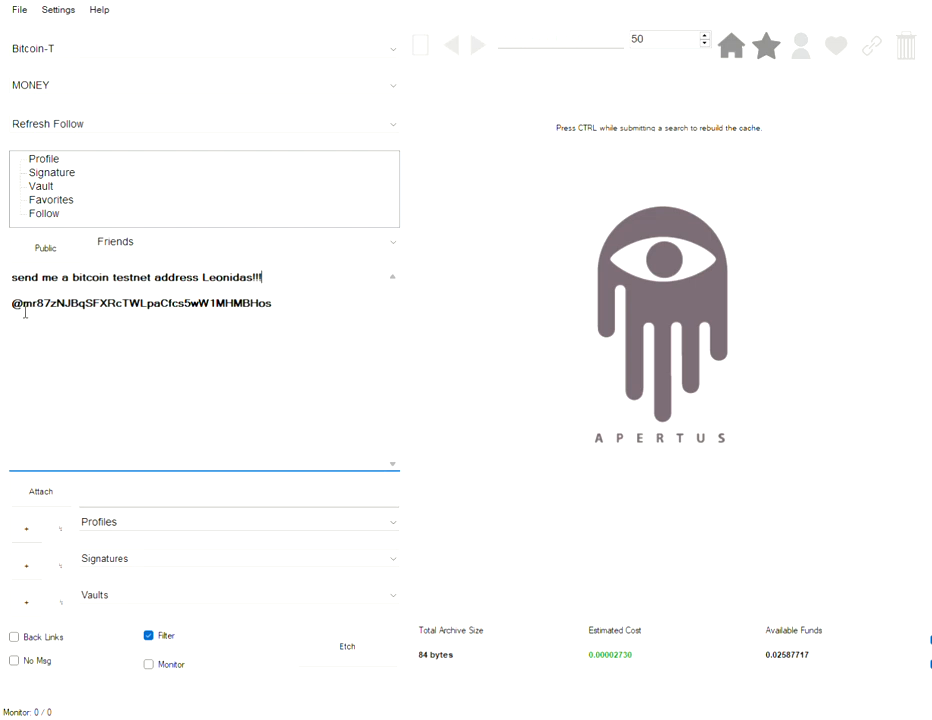
mouse_move(18, 316)
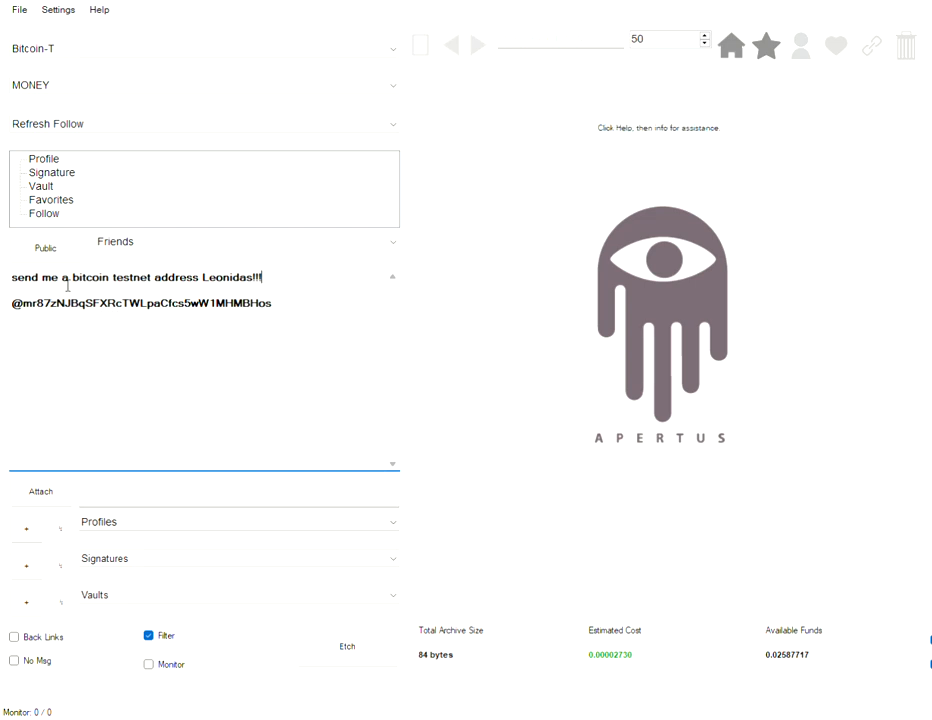
mouse_move(52, 312)
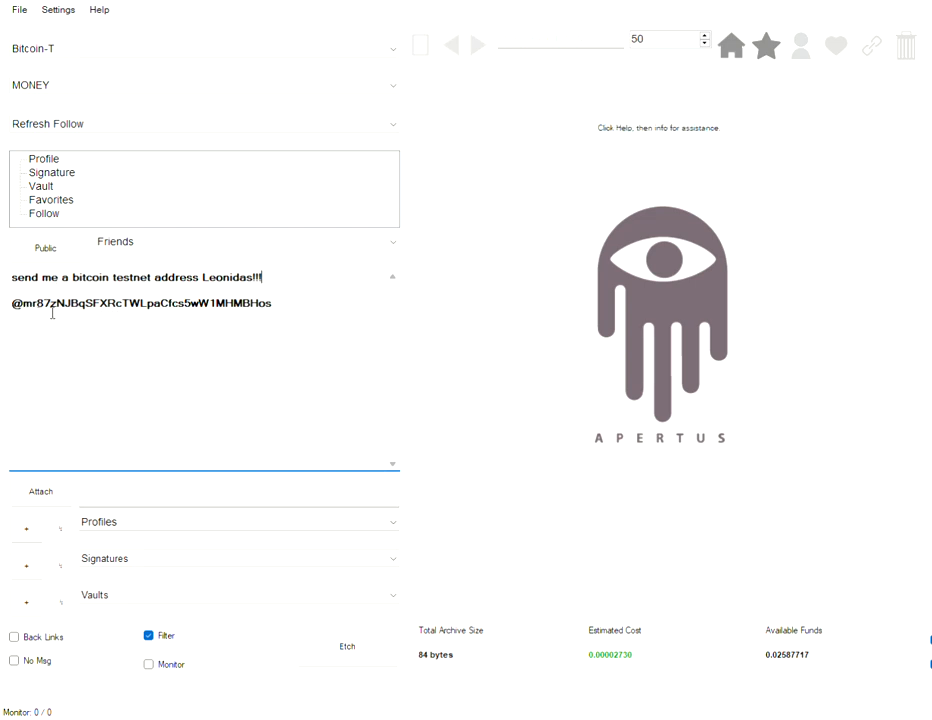
Step: Edit the testnet-address request message to Leonidas with its @ routing address line
double_click(140, 304)
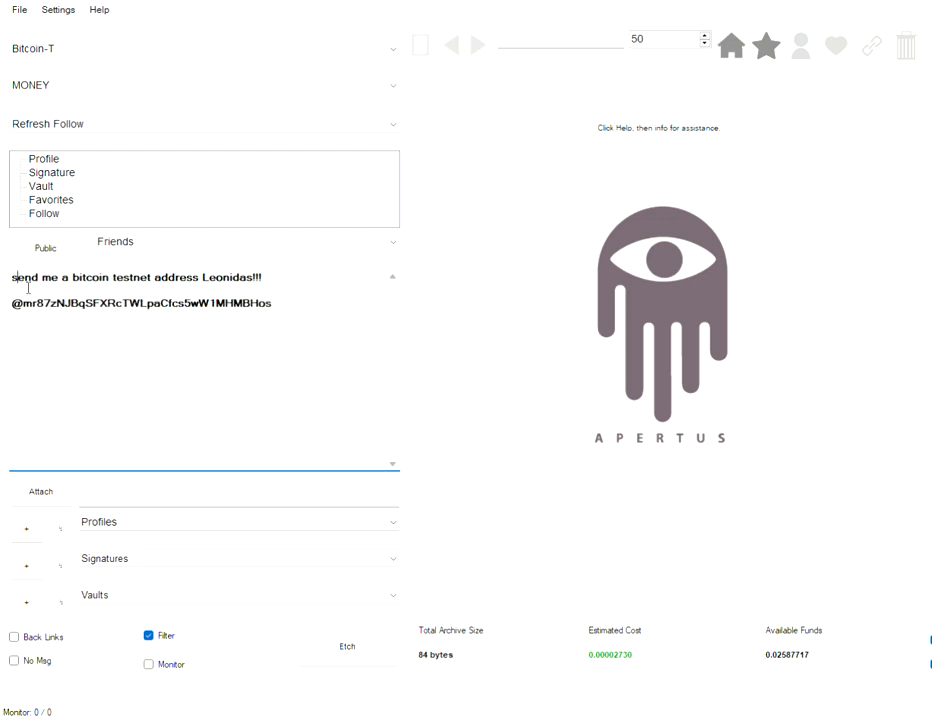
left_click(238, 522)
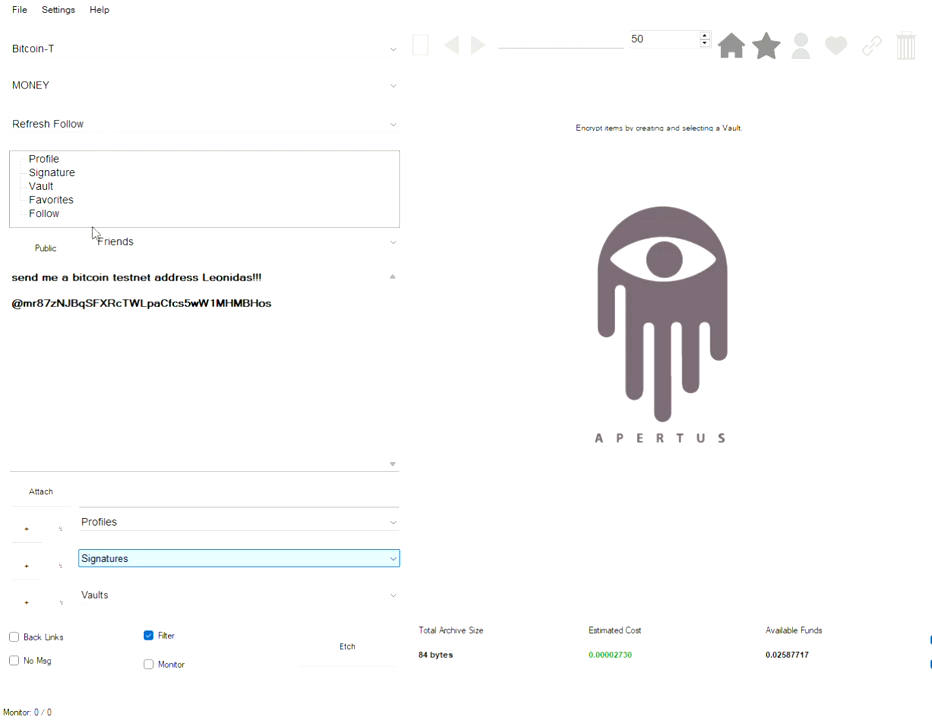
mouse_move(160, 148)
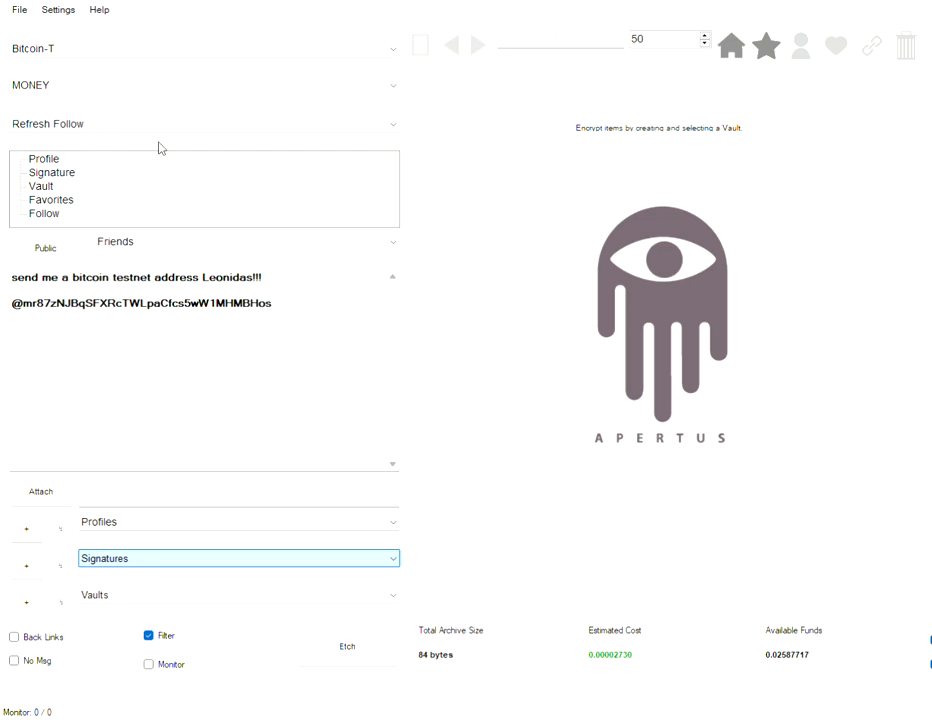
mouse_move(156, 62)
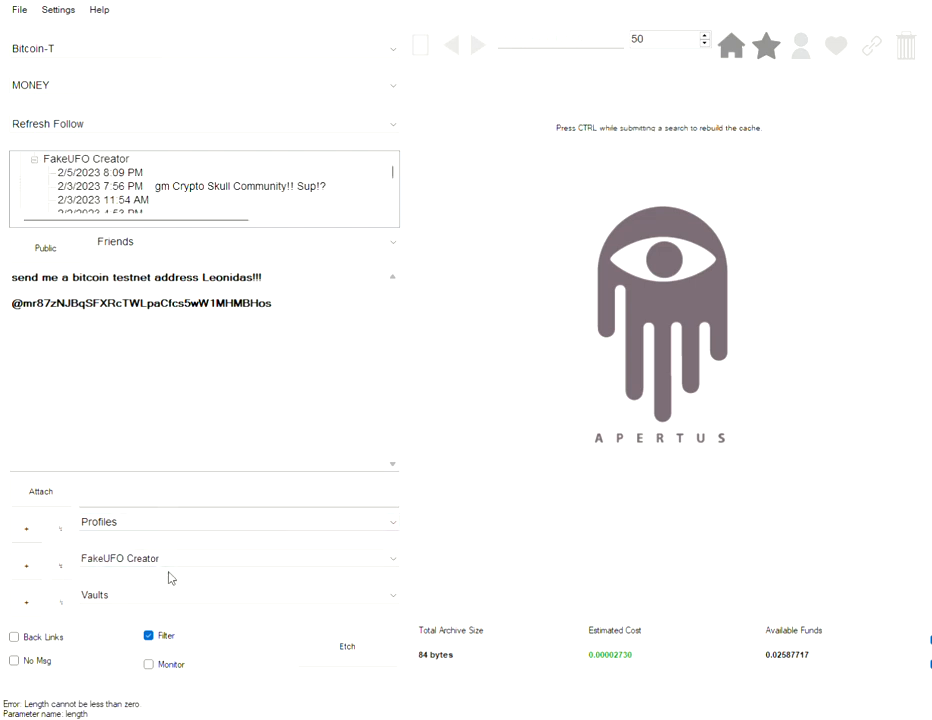
Step: Sign the Leonidas request with the FakeUFO Creator profile
left_click(170, 558)
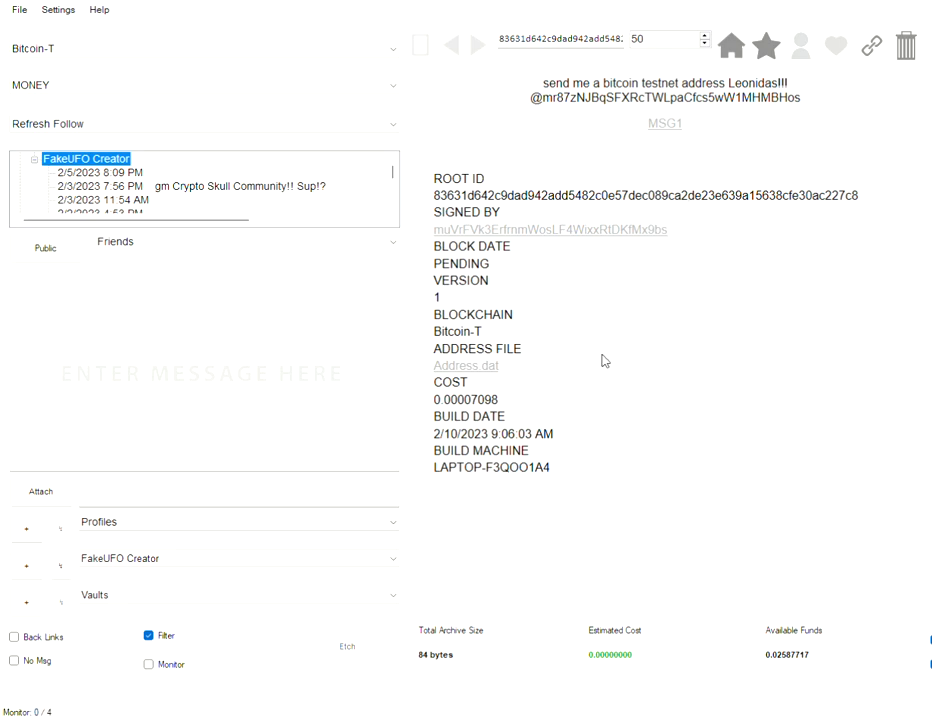
mouse_move(620, 168)
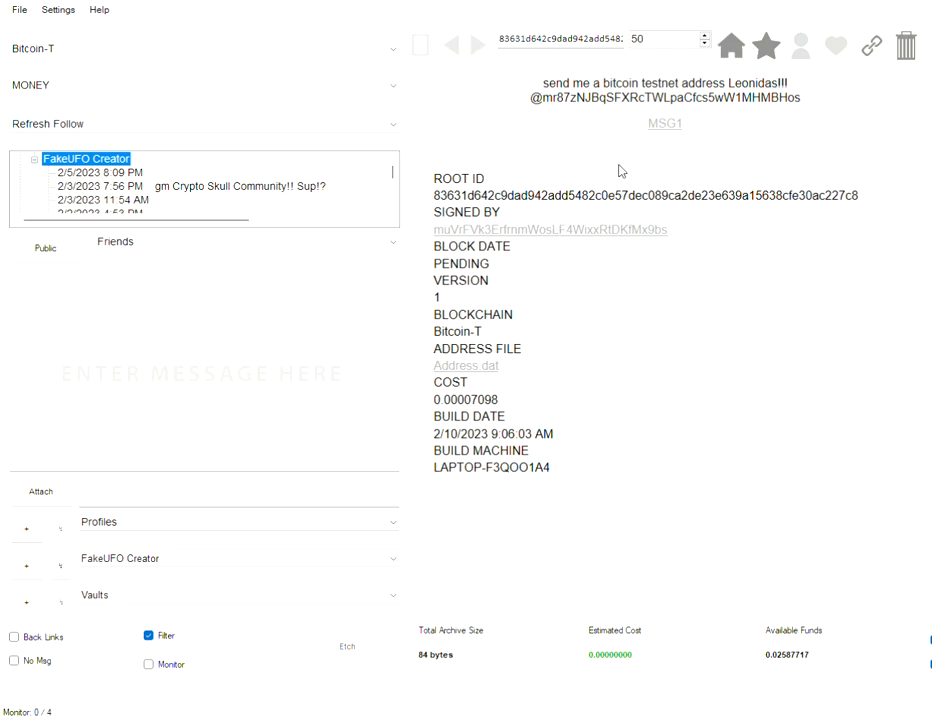
mouse_move(592, 214)
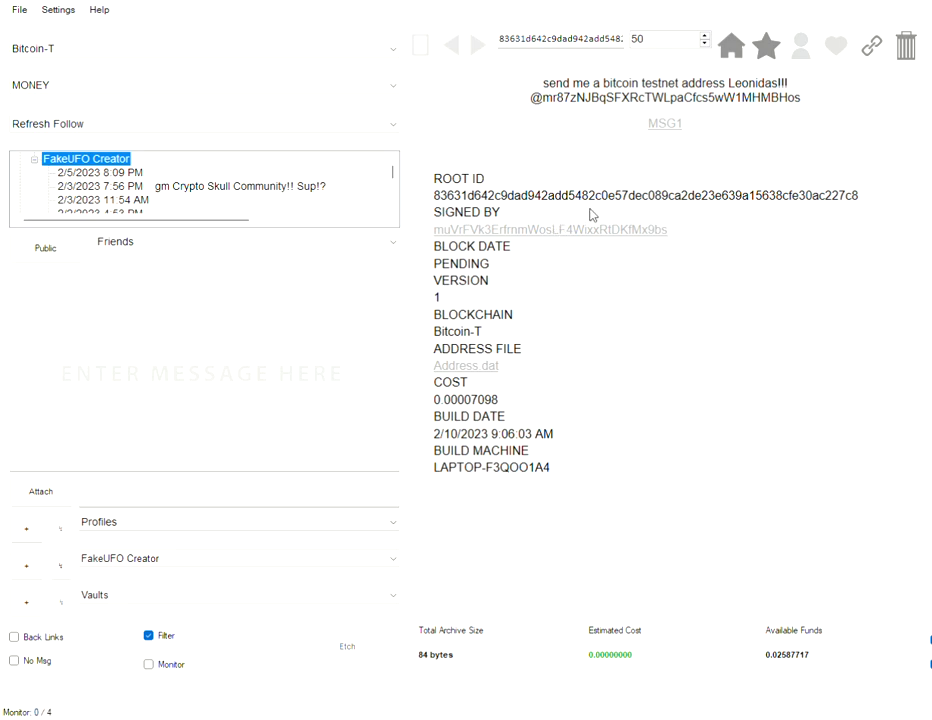
Step: Highlight the PENDING block status in the etched message's transaction details
double_click(460, 264)
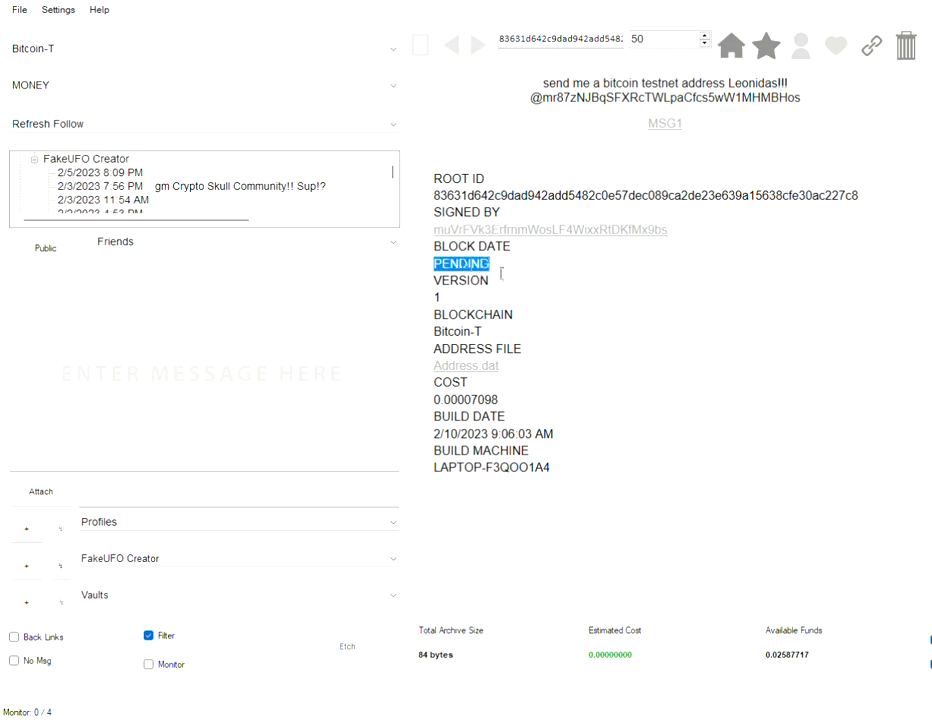
mouse_move(516, 234)
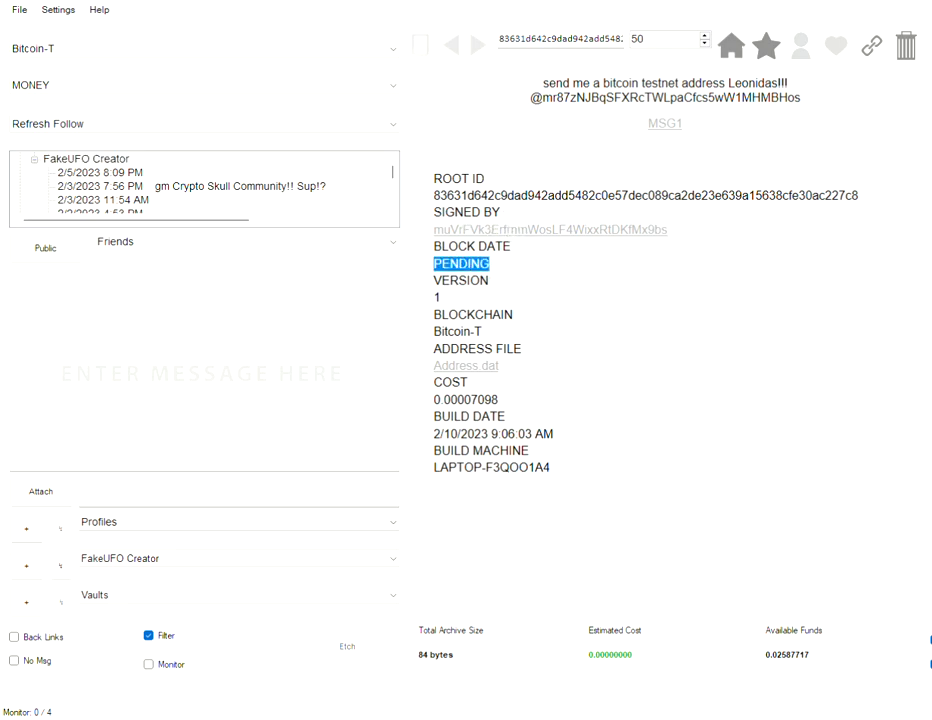
mouse_move(604, 348)
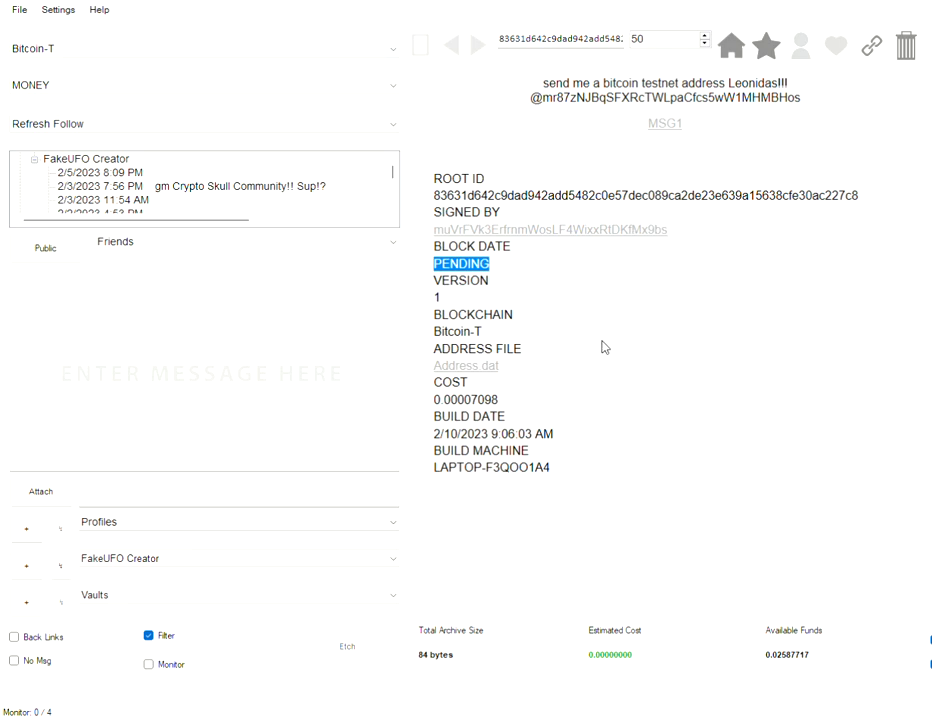
mouse_move(690, 274)
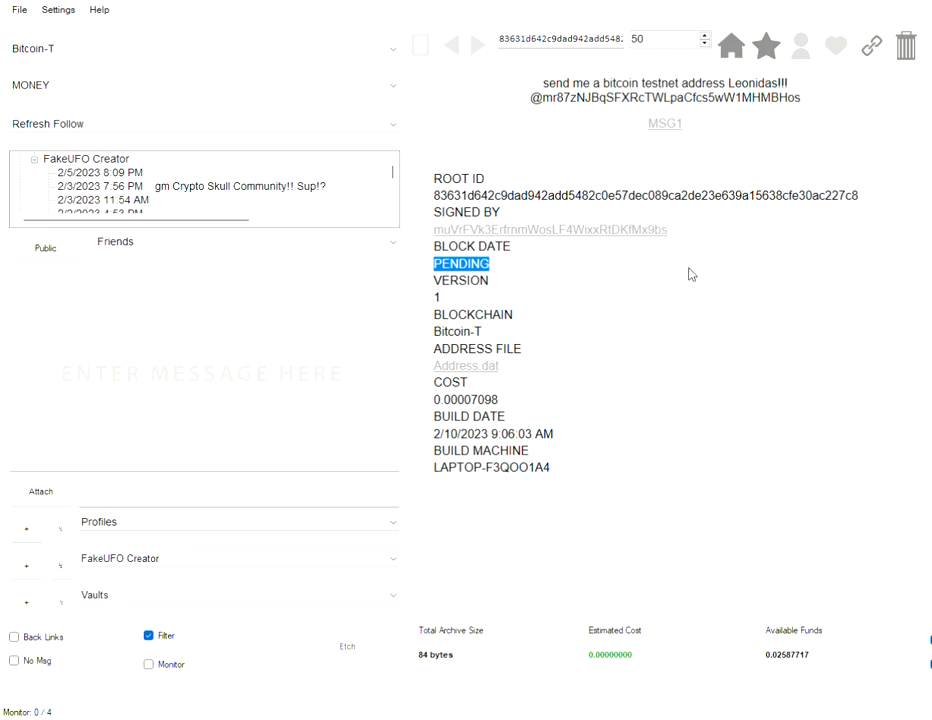
mouse_move(724, 428)
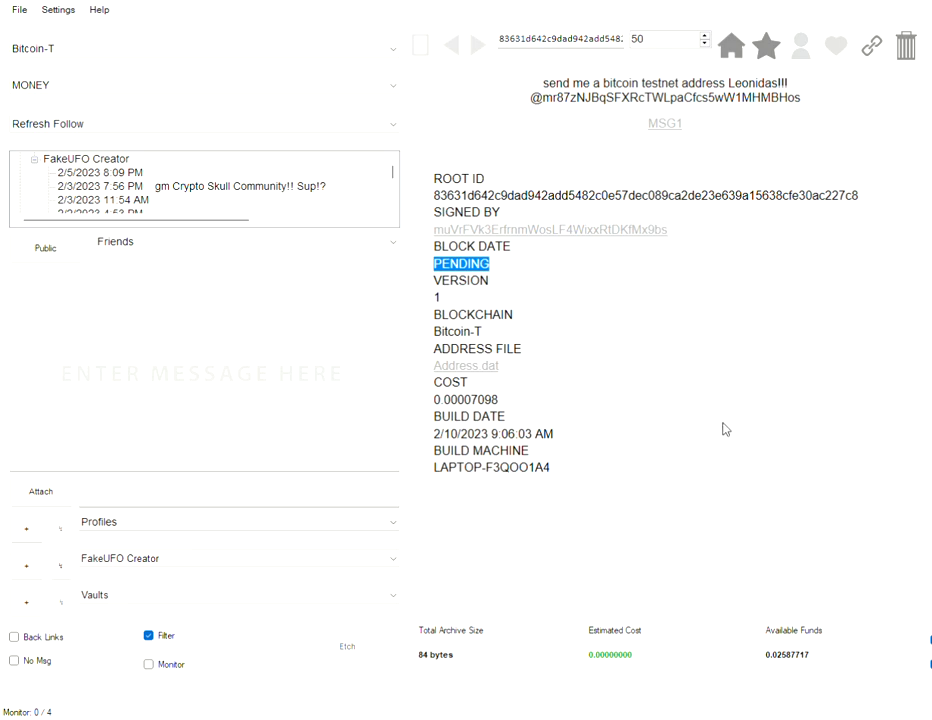
mouse_move(524, 336)
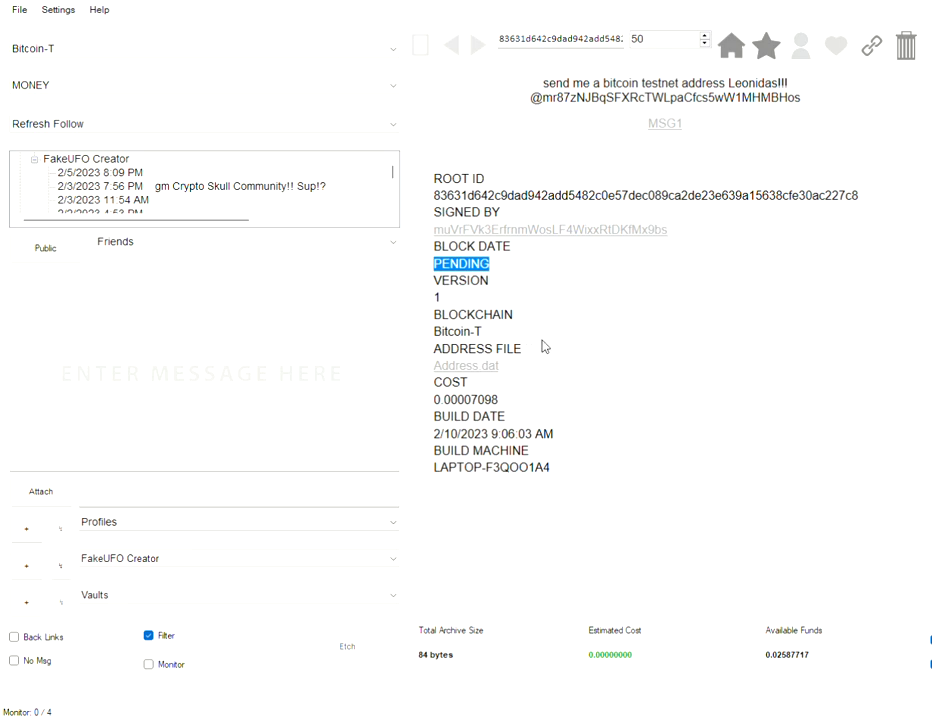
mouse_move(564, 312)
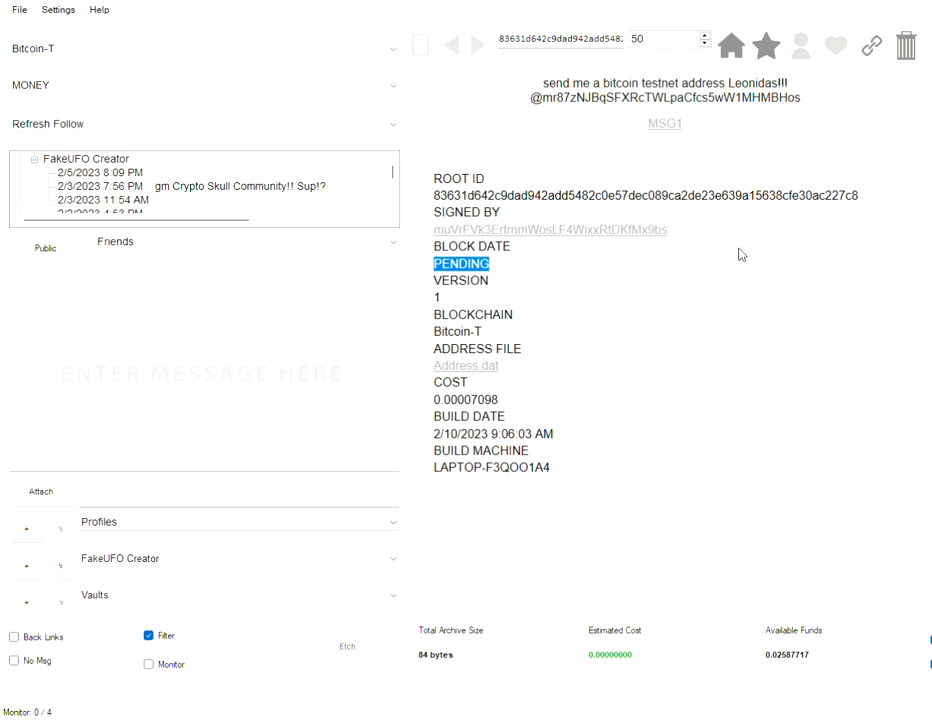
mouse_move(714, 268)
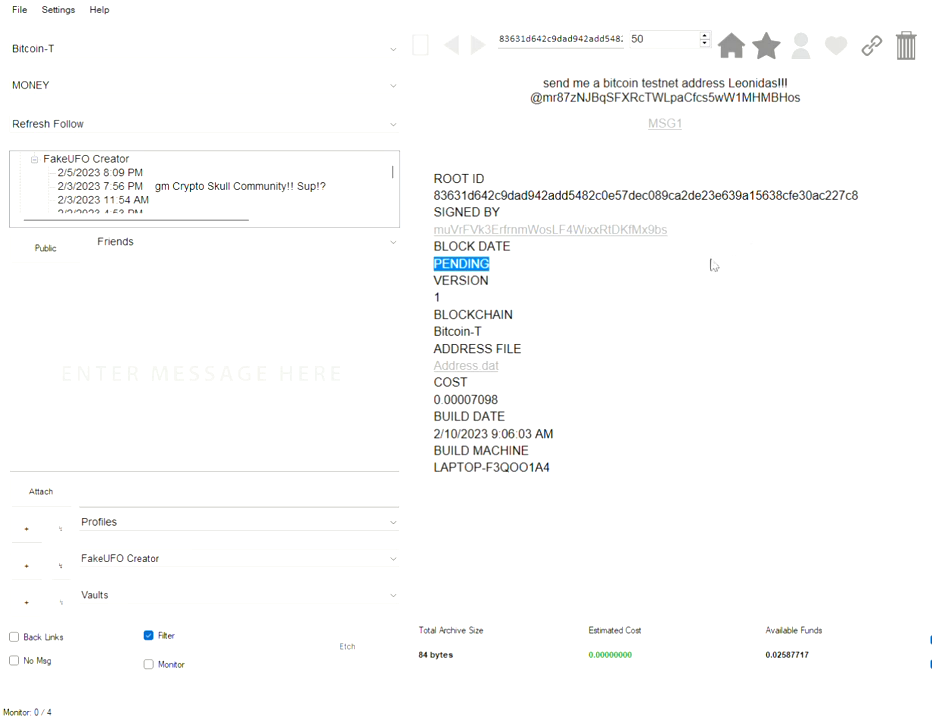